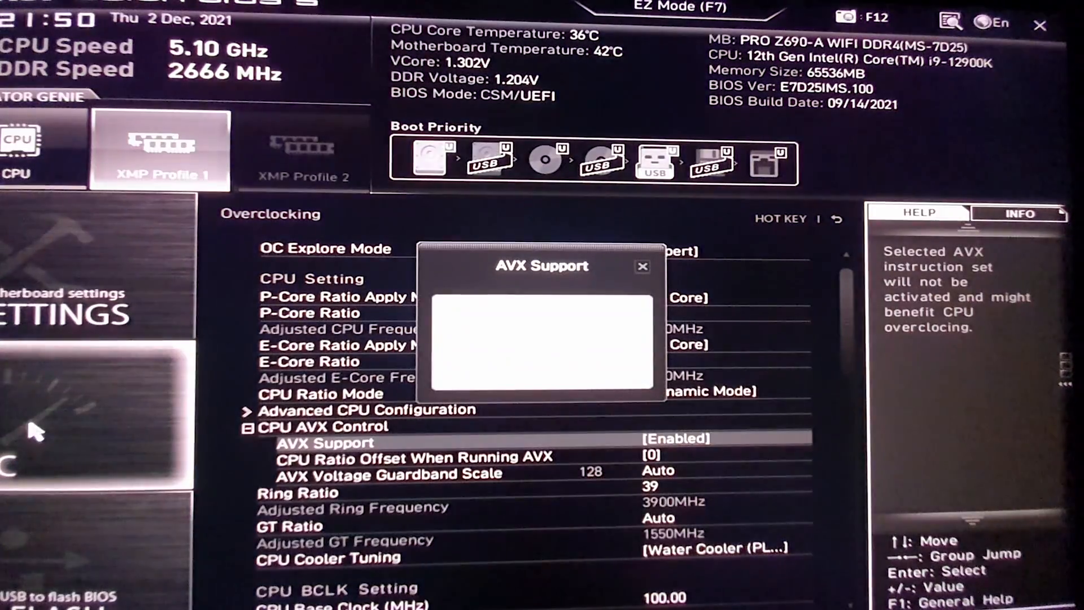
- Enable AVX Support in the Overclocking menu, keeping a zero AVX ratio offset
left_click(642, 266)
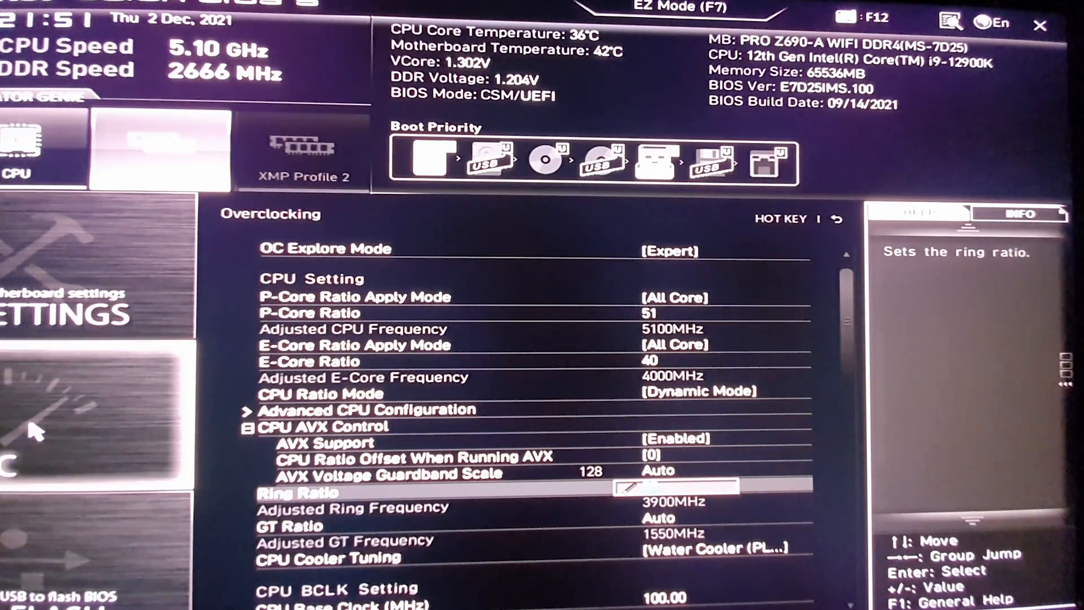
- Scroll down to DRAM Setting and turn Extreme Memory Profile (XMP) on
scroll("down", 3)
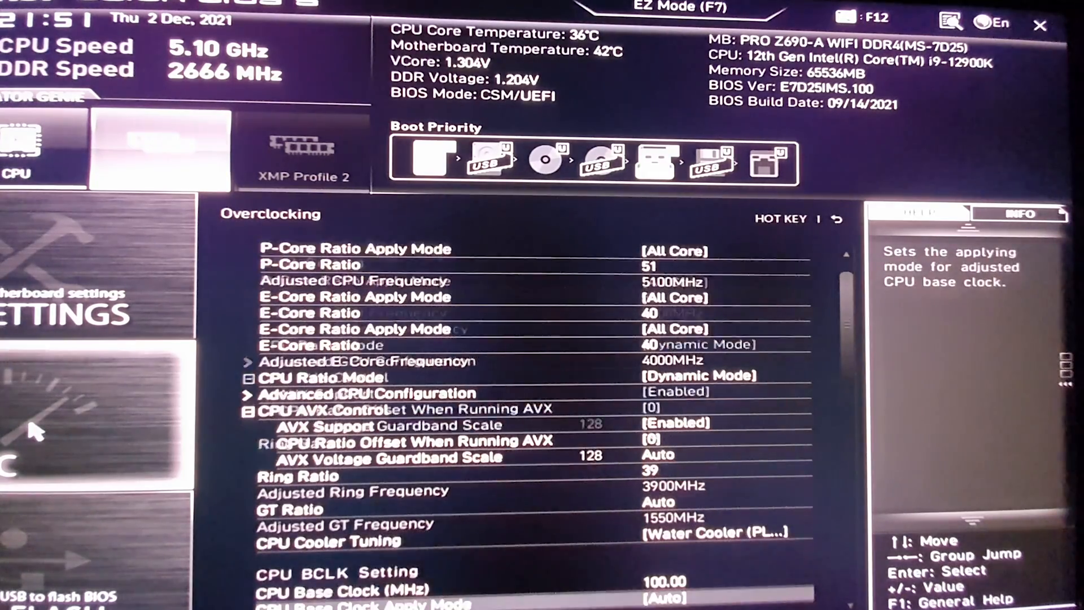
scroll("down", 3)
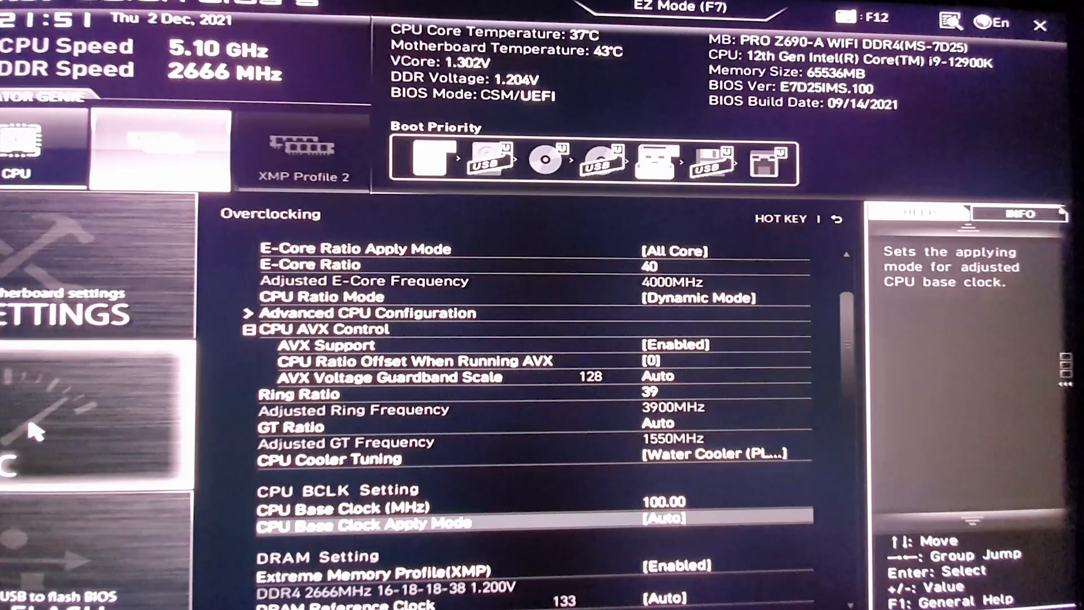
scroll("down", 3)
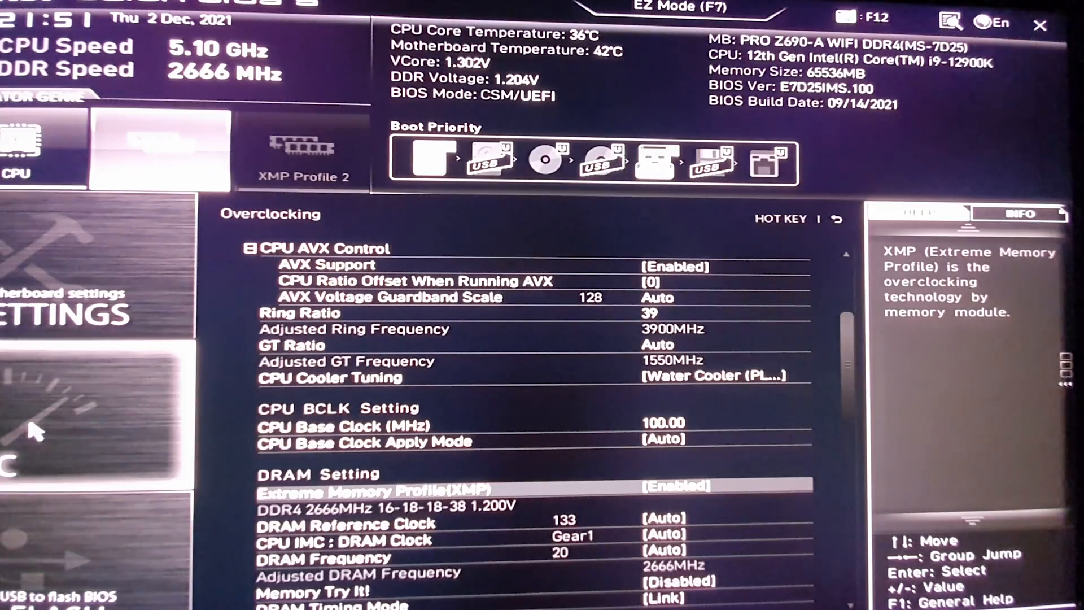
- Scroll to Voltage Setting and override CPU Core Voltage to 1.300 V
scroll("down", 3)
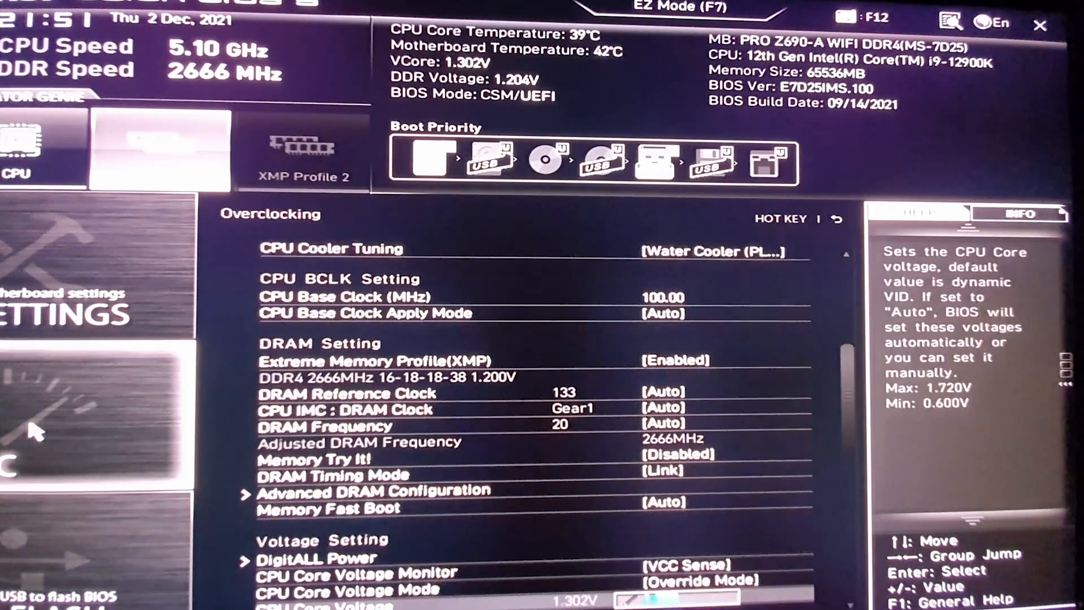
scroll("down", 3)
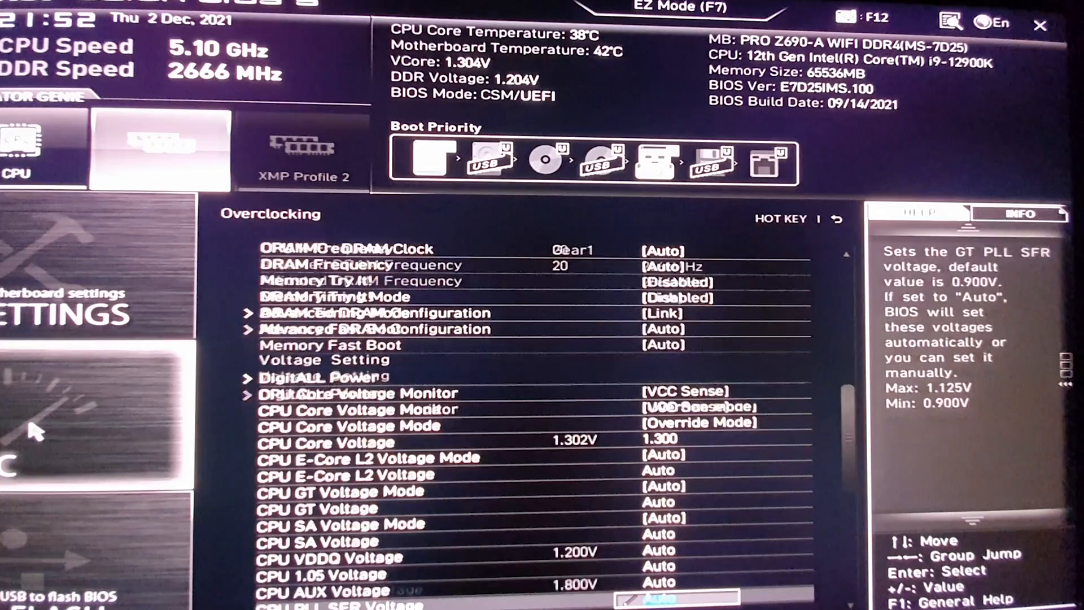
scroll("down", 3)
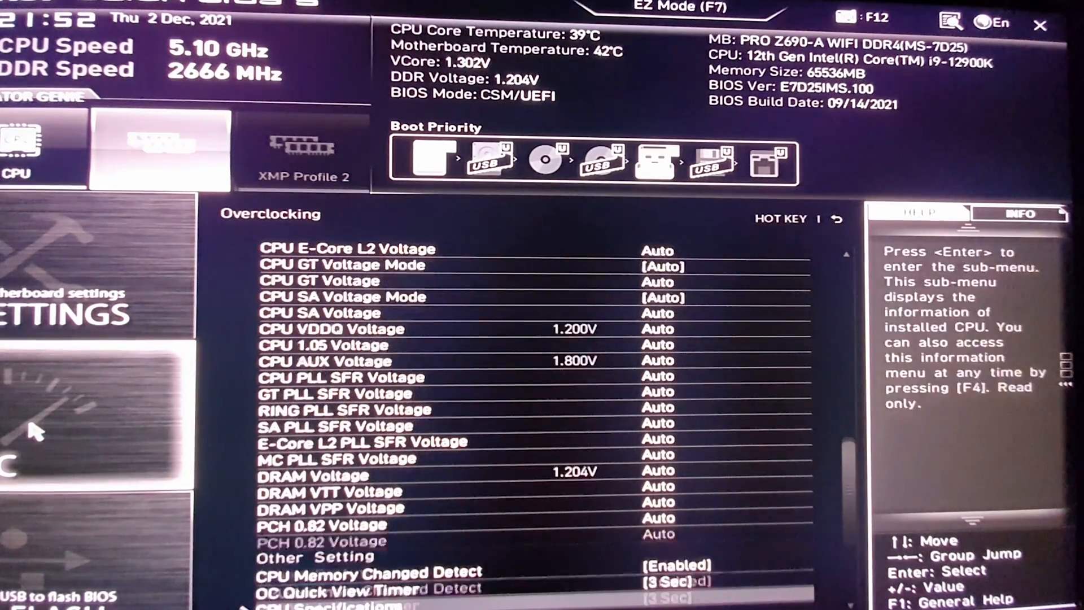